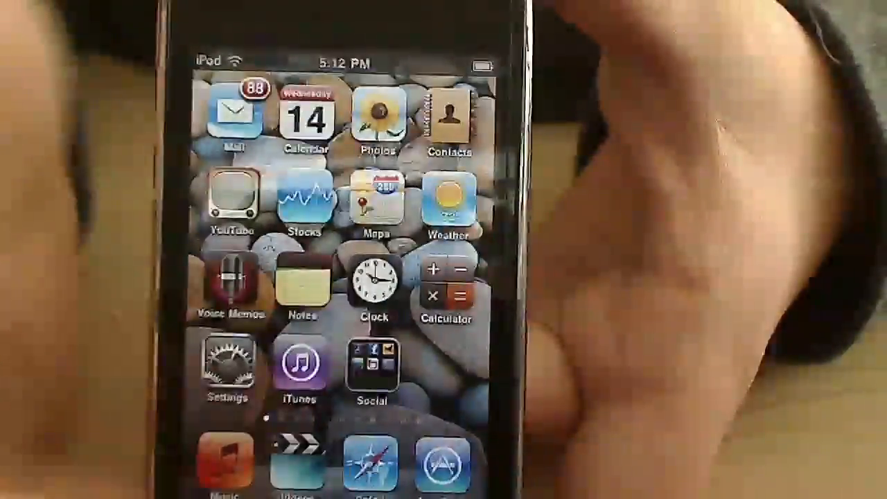
Show the Game Center Friends list and let it finish loading.
click(374, 367)
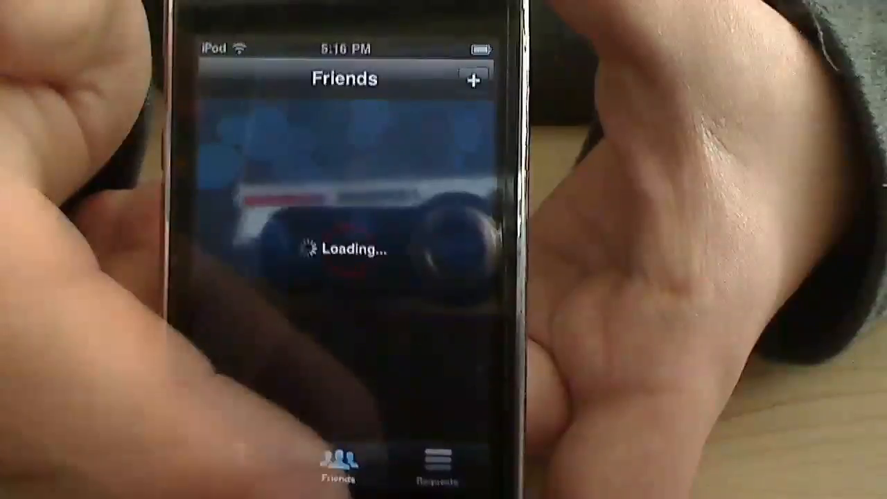
click(438, 464)
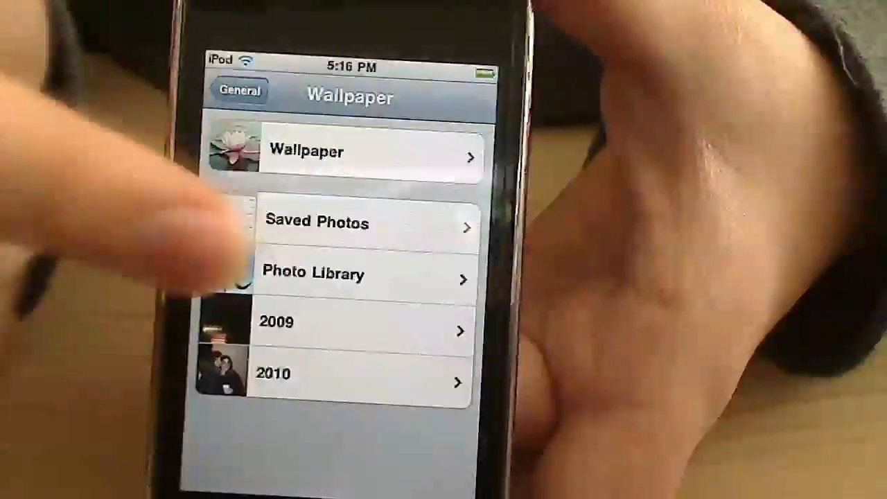
Reach the Wallpaper settings screen listing saved photos, photo library and albums.
click(349, 151)
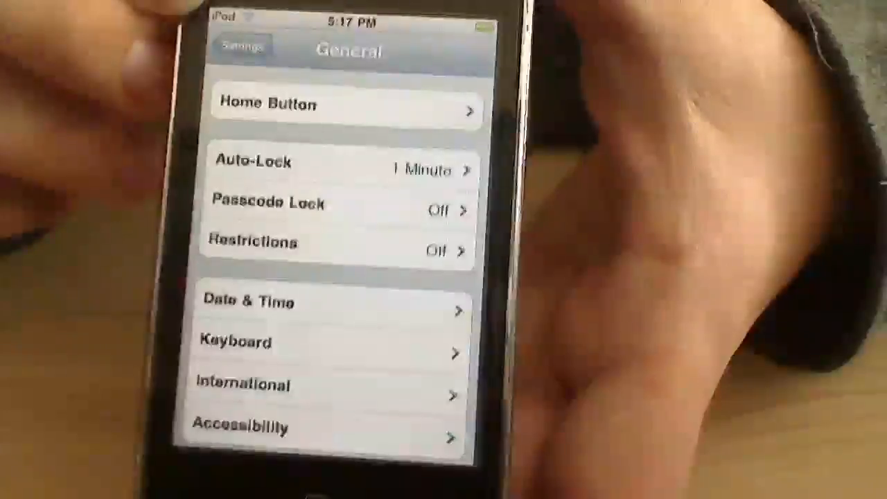
Return from General (Passcode Lock off, Auto-Lock 1 Minute) to the main Settings list.
click(243, 47)
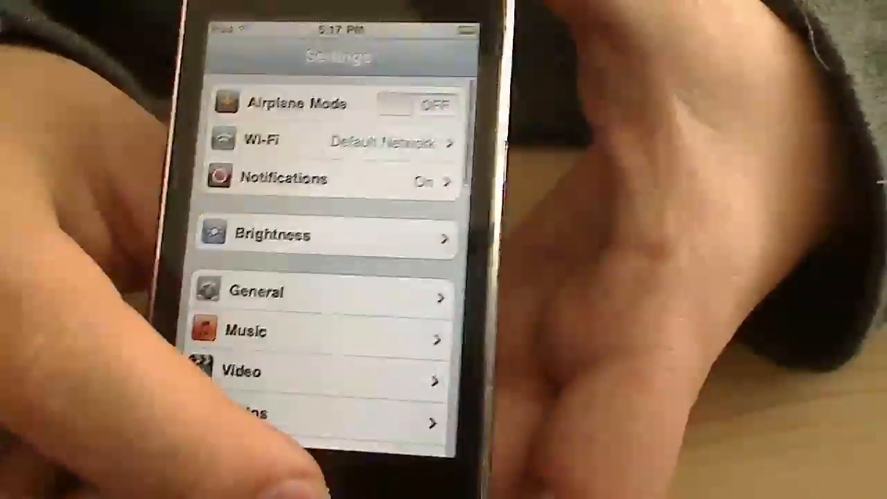